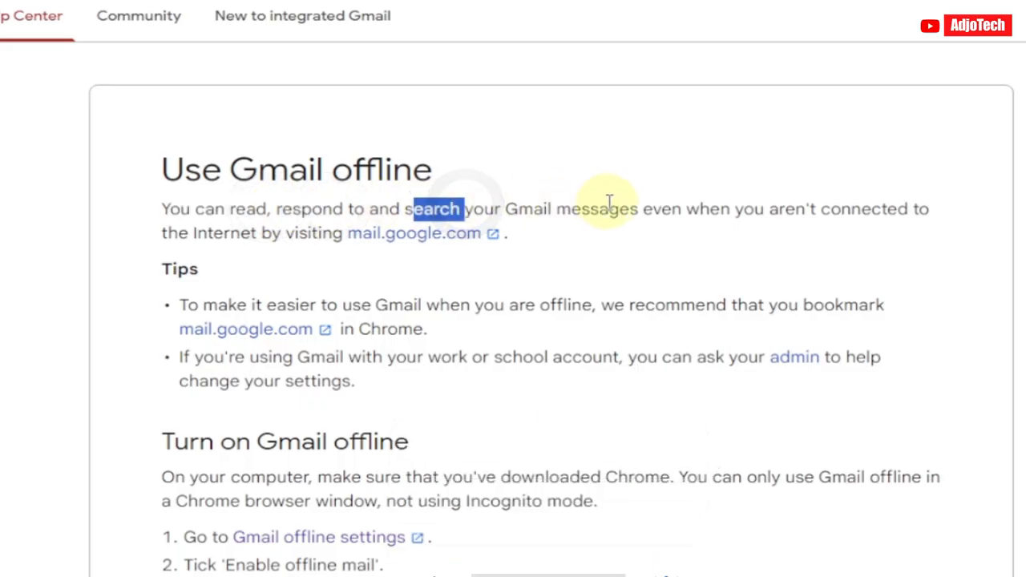
{"action": "mouse_move", "coordinate": [821, 248]}
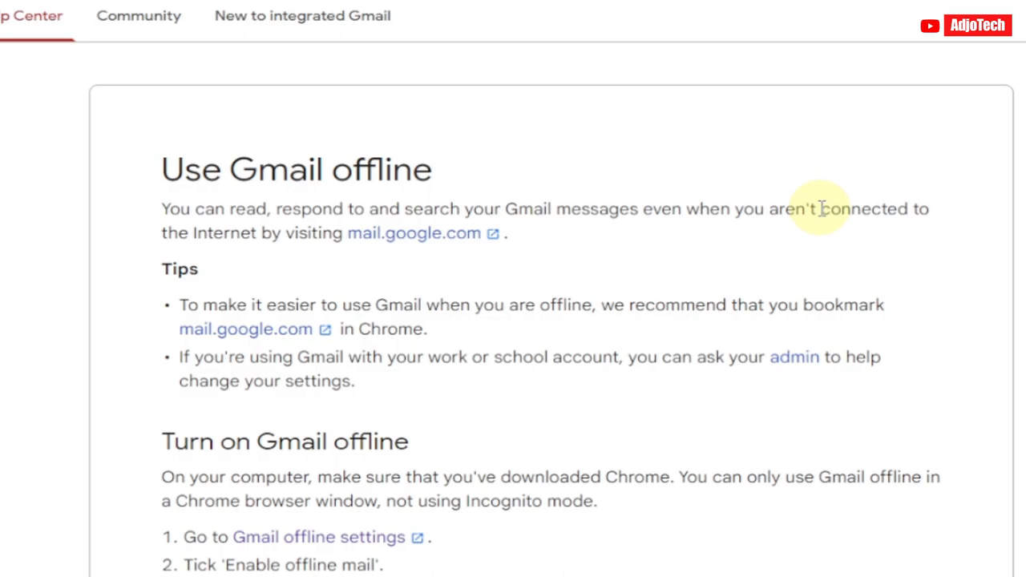
- Reach the Offline section of Gmail's full settings from the inbox via the gear menu
{"action": "left_click", "coordinate": [553, 10]}
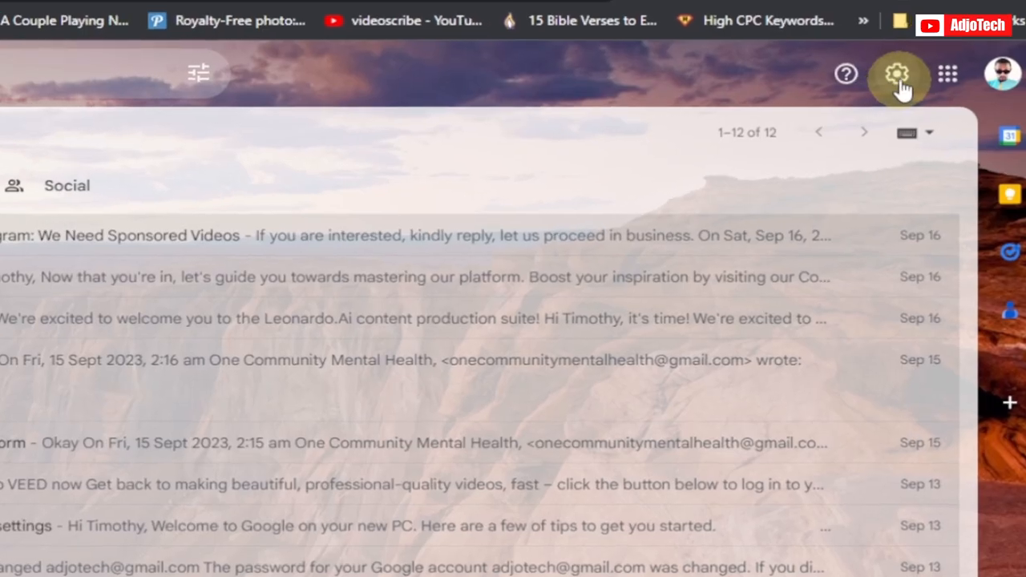
{"action": "left_click", "coordinate": [898, 73]}
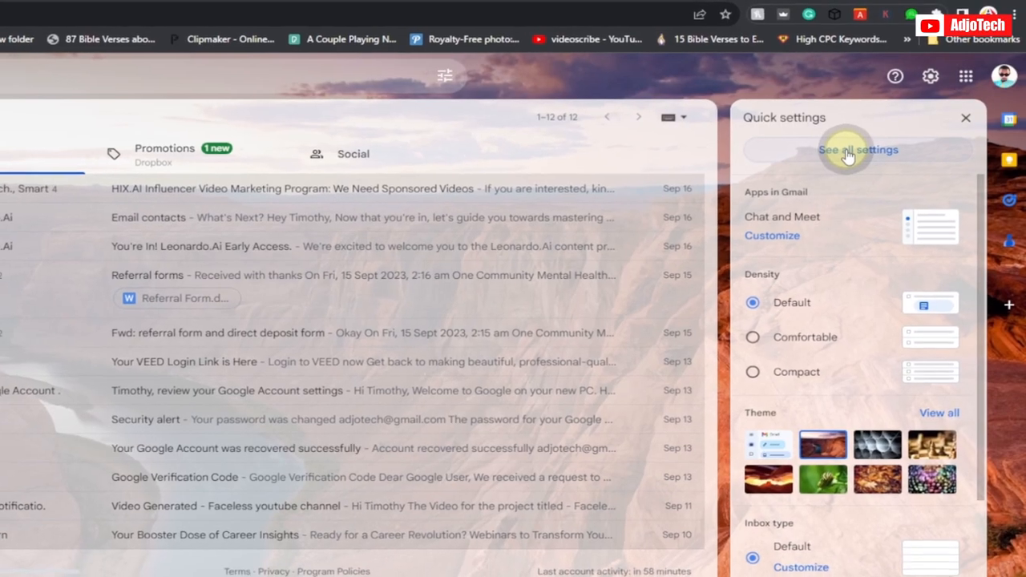
{"action": "left_click", "coordinate": [858, 149]}
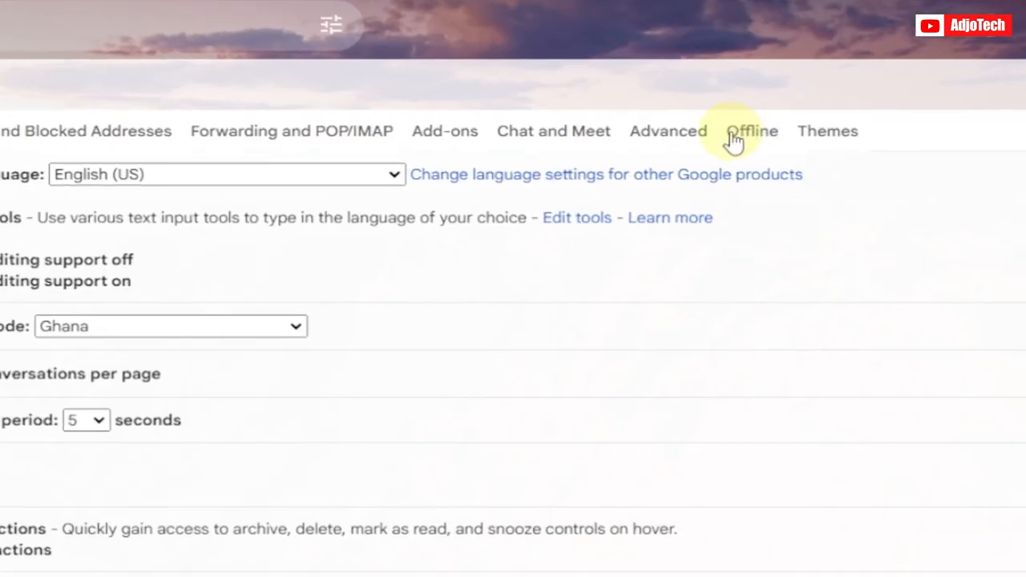
{"action": "left_click", "coordinate": [751, 132]}
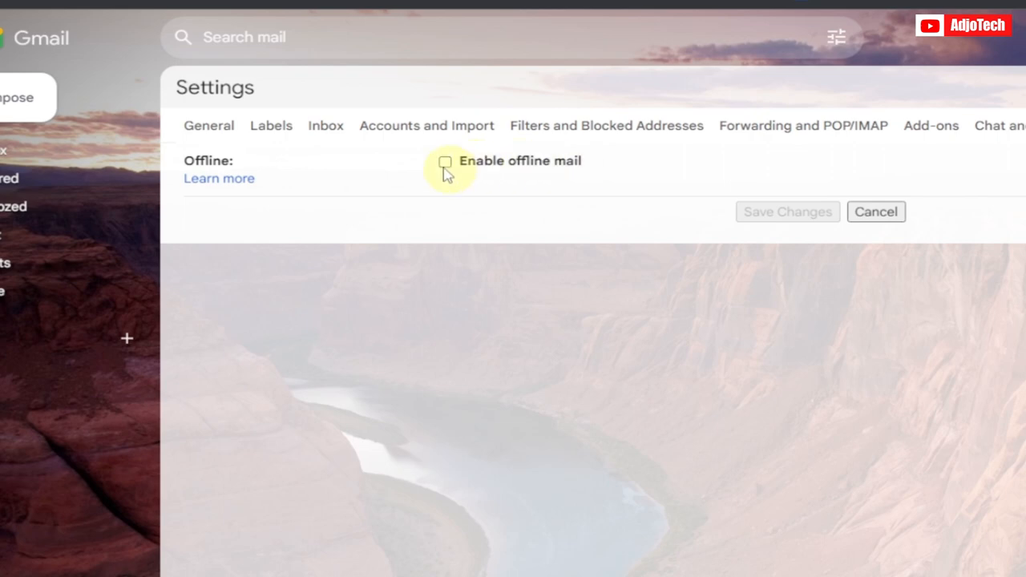
- Enable offline mail and choose 'Keep offline data on my computer' after logout
{"action": "left_click", "coordinate": [446, 161]}
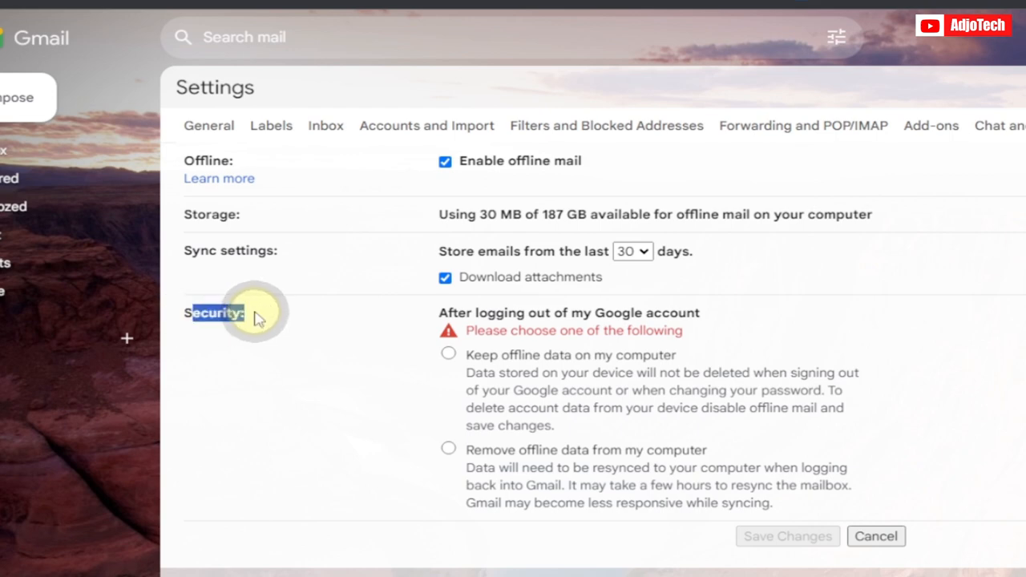
{"action": "mouse_move", "coordinate": [613, 371]}
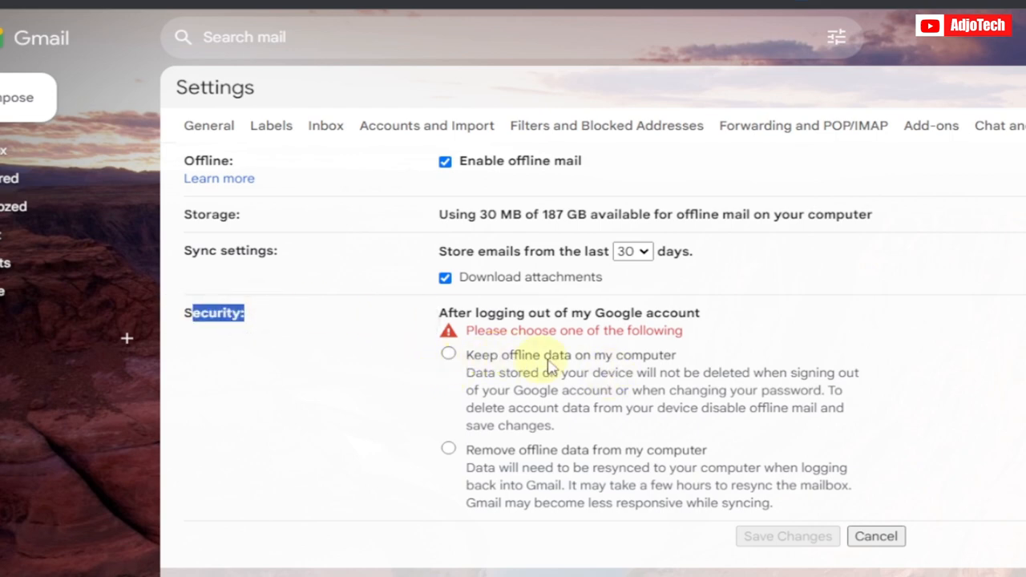
{"action": "mouse_move", "coordinate": [510, 468]}
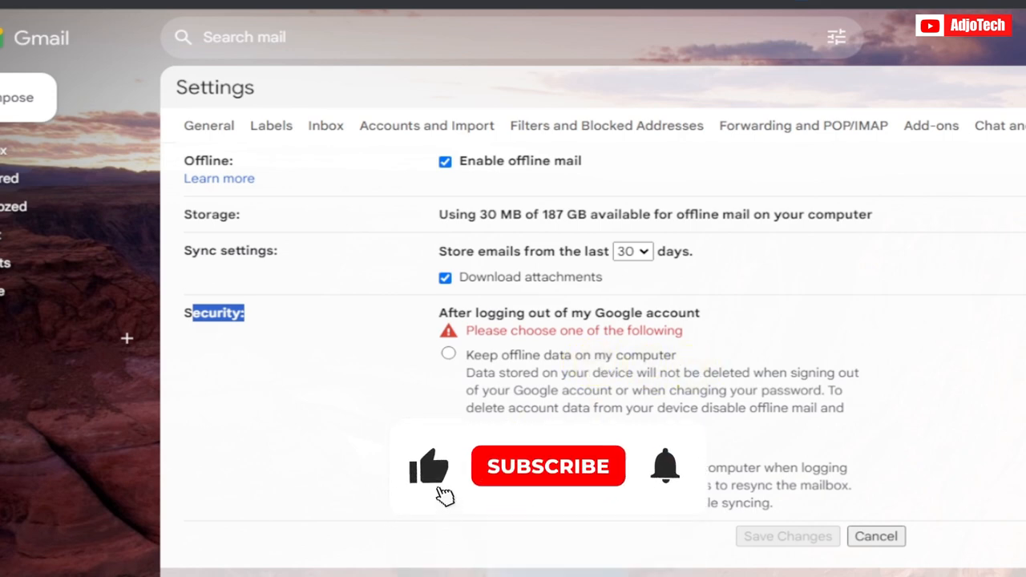
{"action": "left_click", "coordinate": [548, 467]}
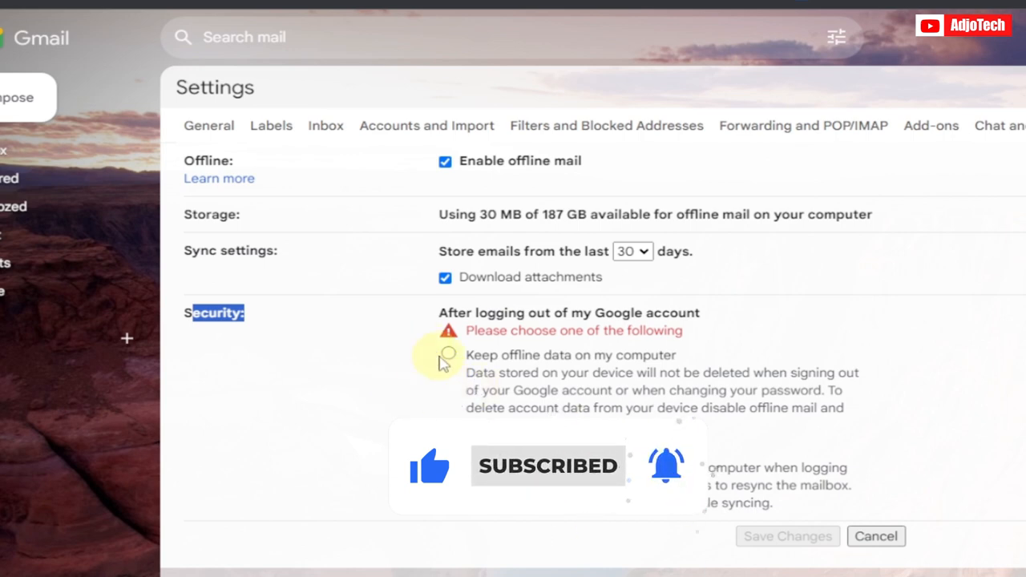
{"action": "left_click", "coordinate": [450, 336]}
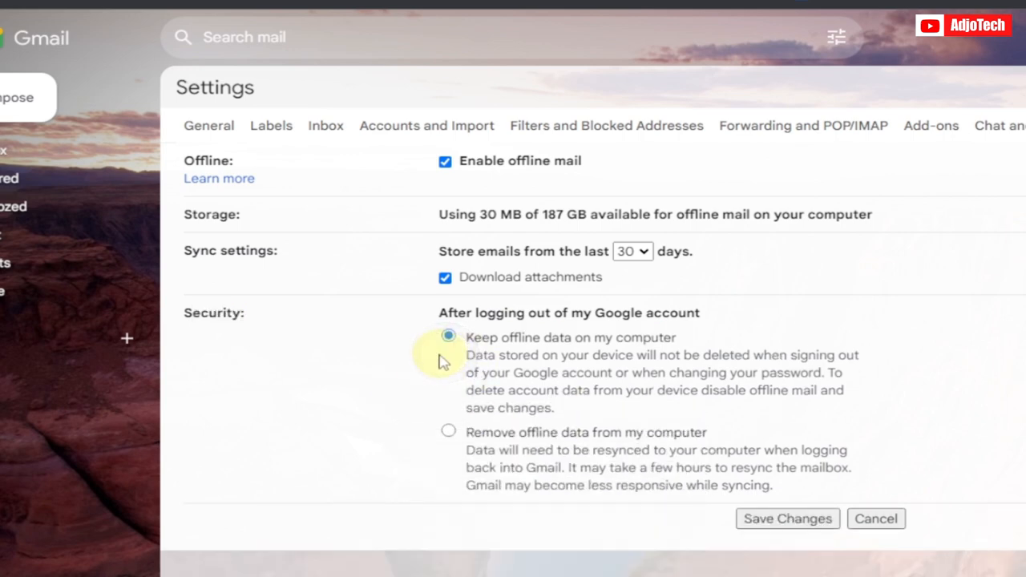
{"action": "mouse_move", "coordinate": [788, 520]}
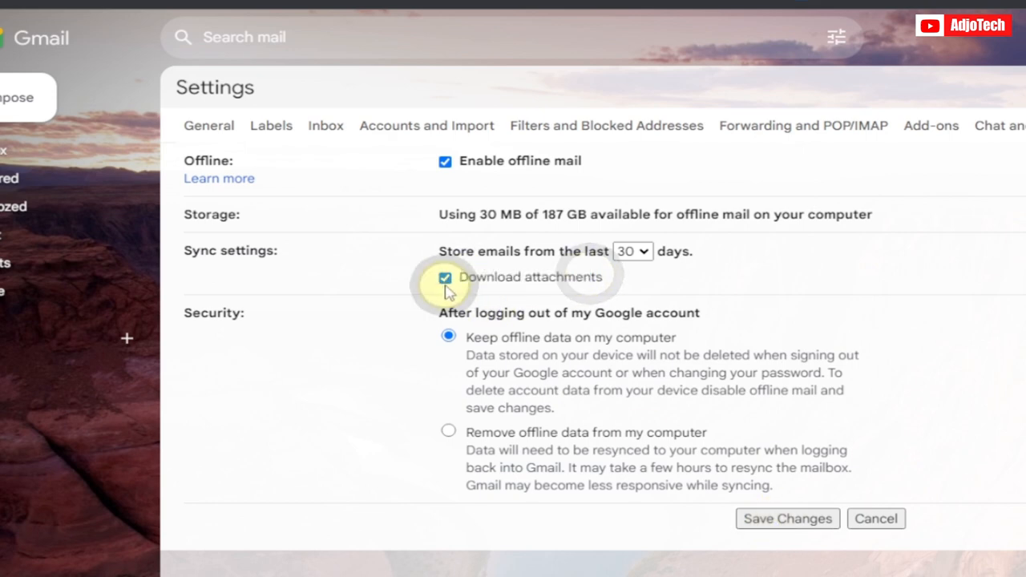
{"action": "mouse_move", "coordinate": [737, 497]}
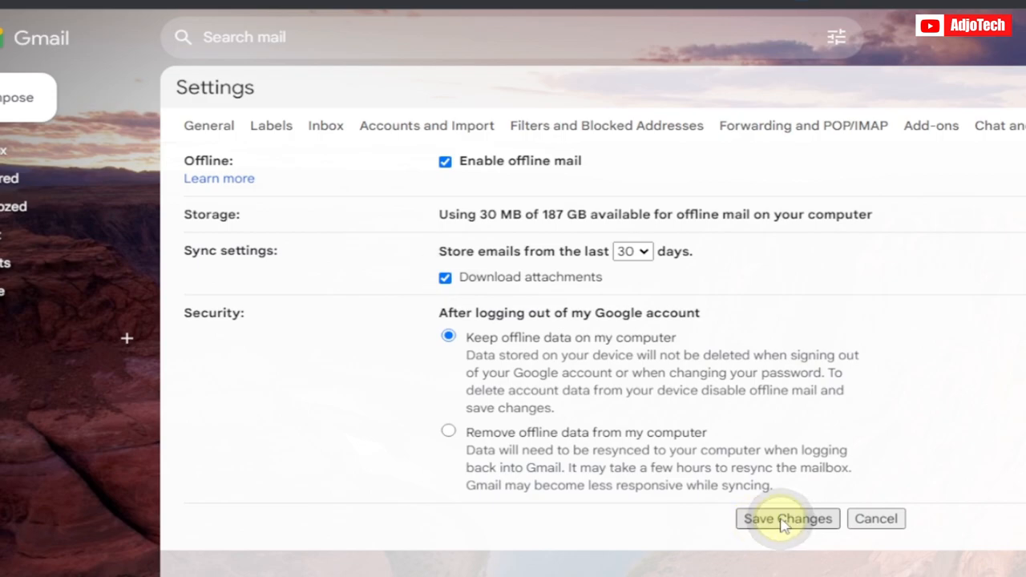
- Save the offline settings and acknowledge the shared-devices warning with 'Got it'
{"action": "left_click", "coordinate": [786, 520]}
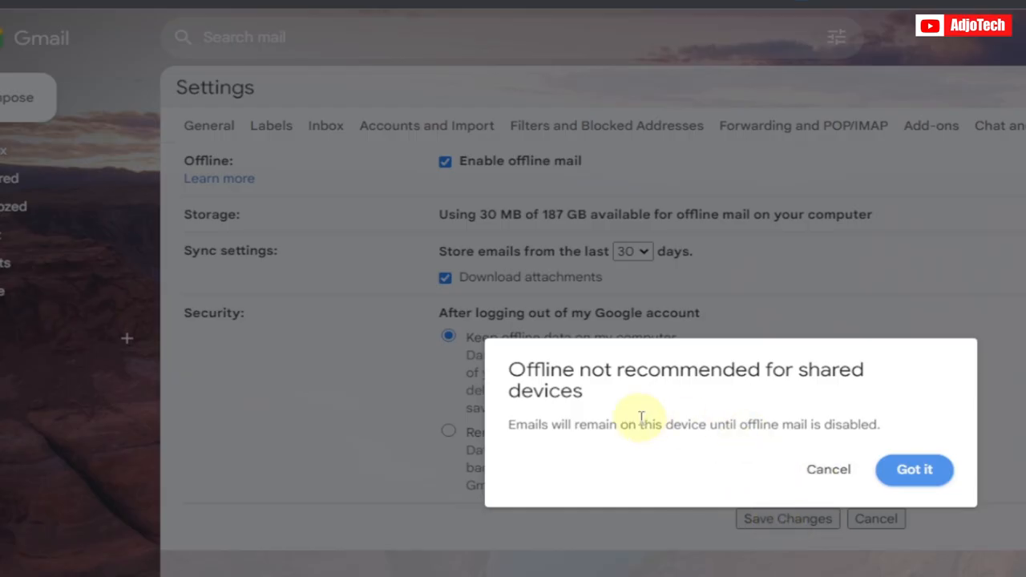
{"action": "mouse_move", "coordinate": [575, 382]}
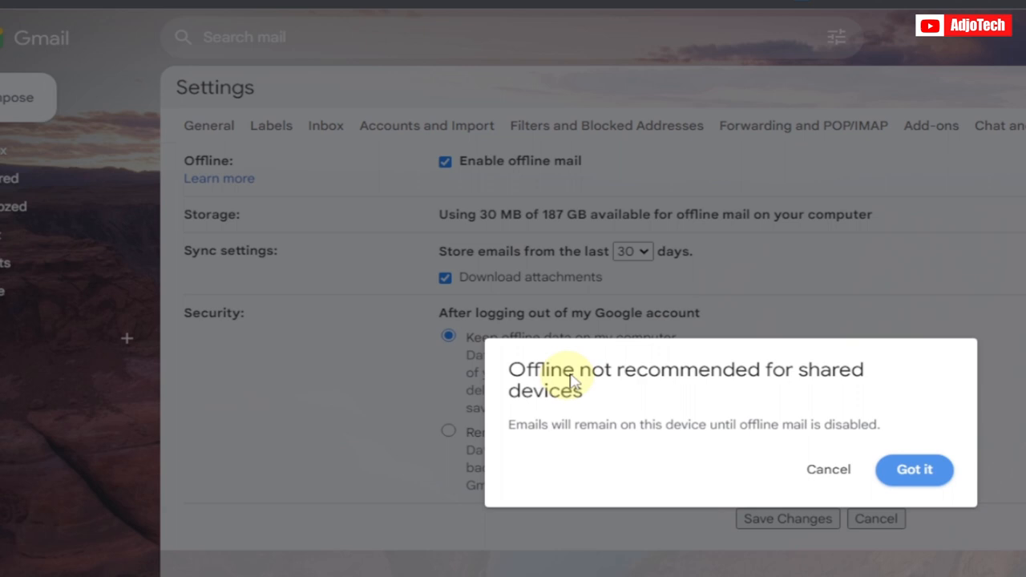
{"action": "mouse_move", "coordinate": [654, 417]}
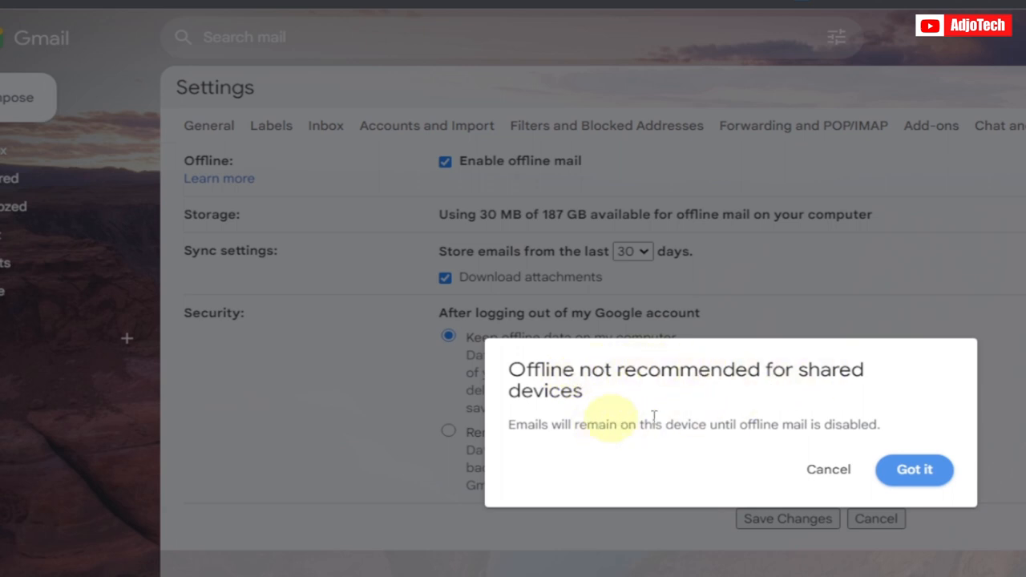
{"action": "mouse_move", "coordinate": [603, 441]}
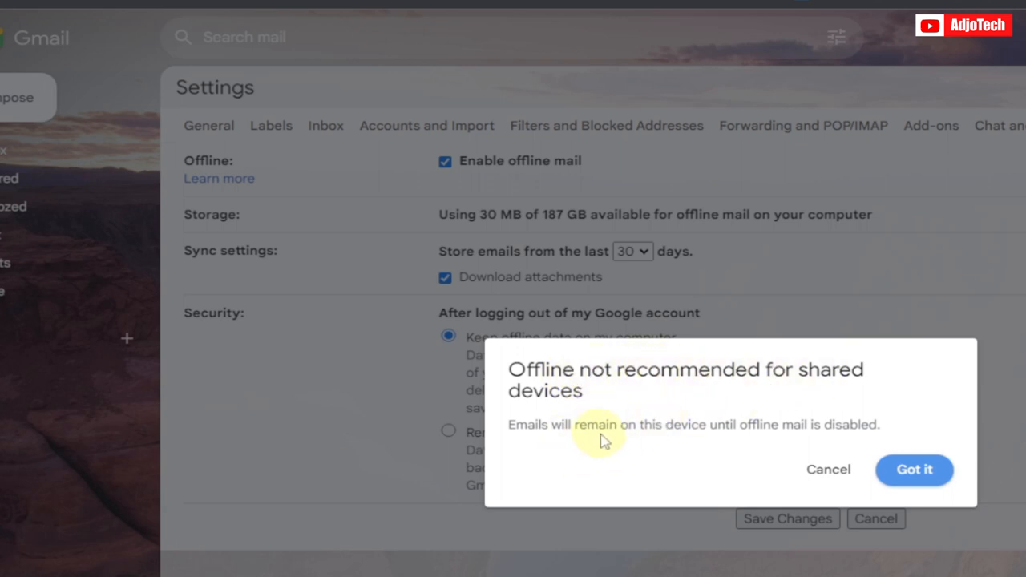
{"action": "mouse_move", "coordinate": [597, 433]}
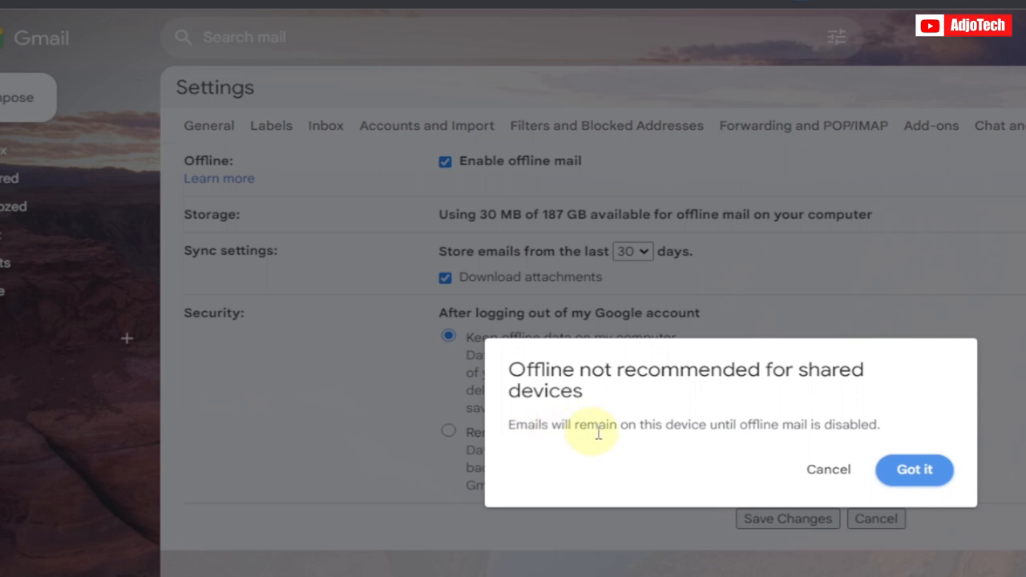
{"action": "mouse_move", "coordinate": [761, 442]}
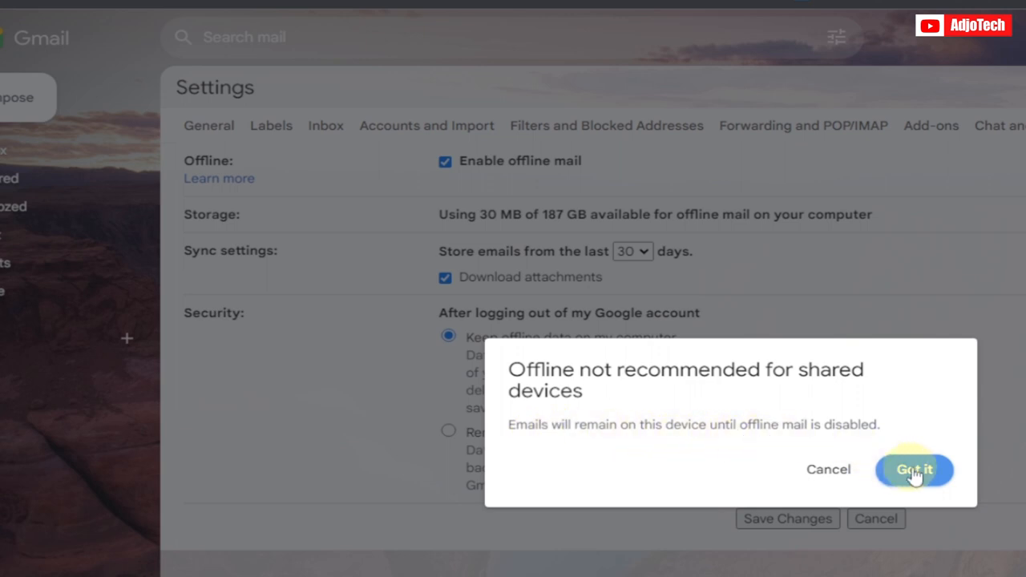
{"action": "left_click", "coordinate": [915, 468]}
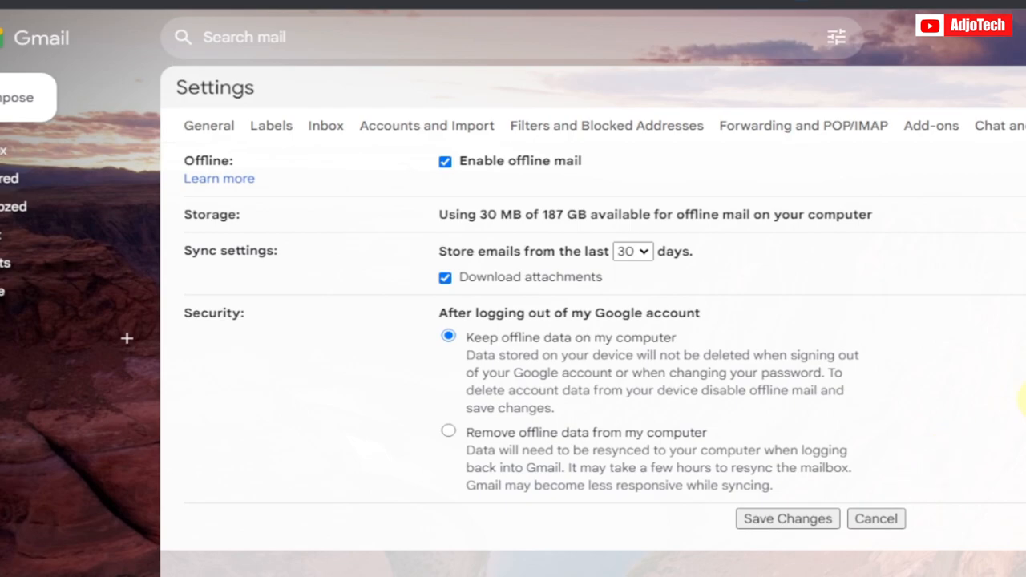
- Save the offline settings again so the inbox reloads with offline mail applied
{"action": "left_click", "coordinate": [786, 519]}
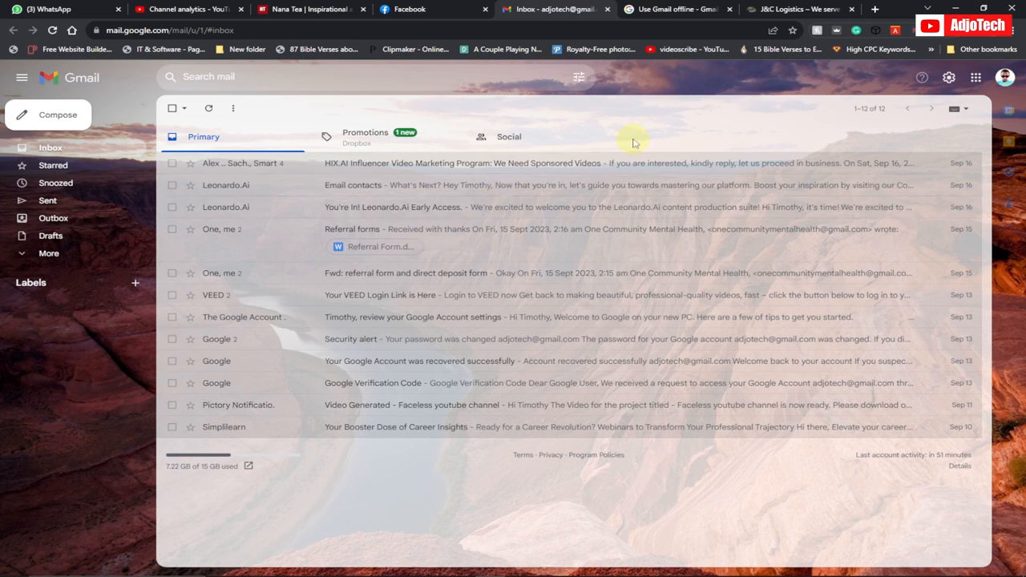
- Return to the Gmail Help article on using Gmail offline
{"action": "left_click", "coordinate": [674, 9]}
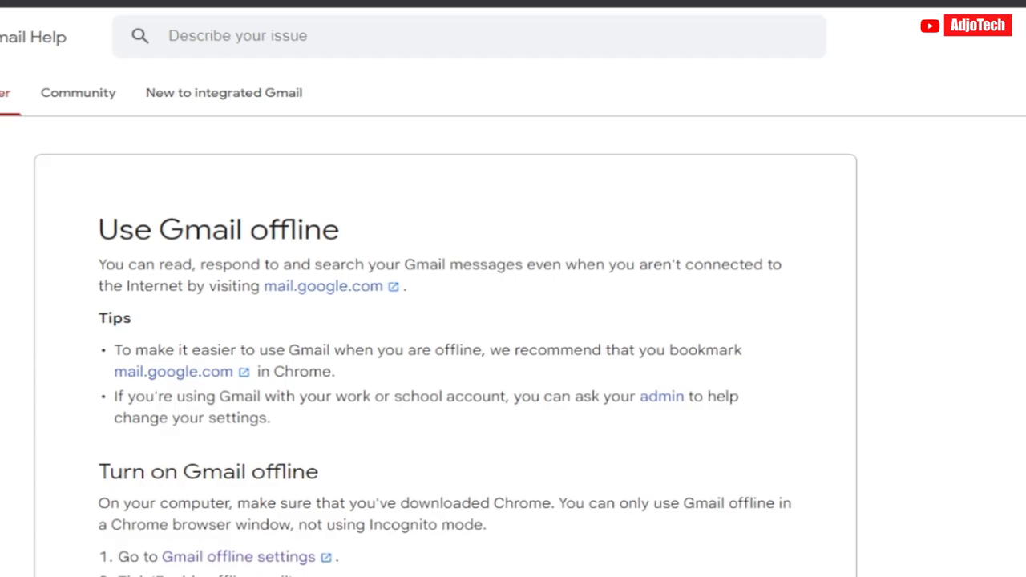
{"action": "mouse_move", "coordinate": [356, 315]}
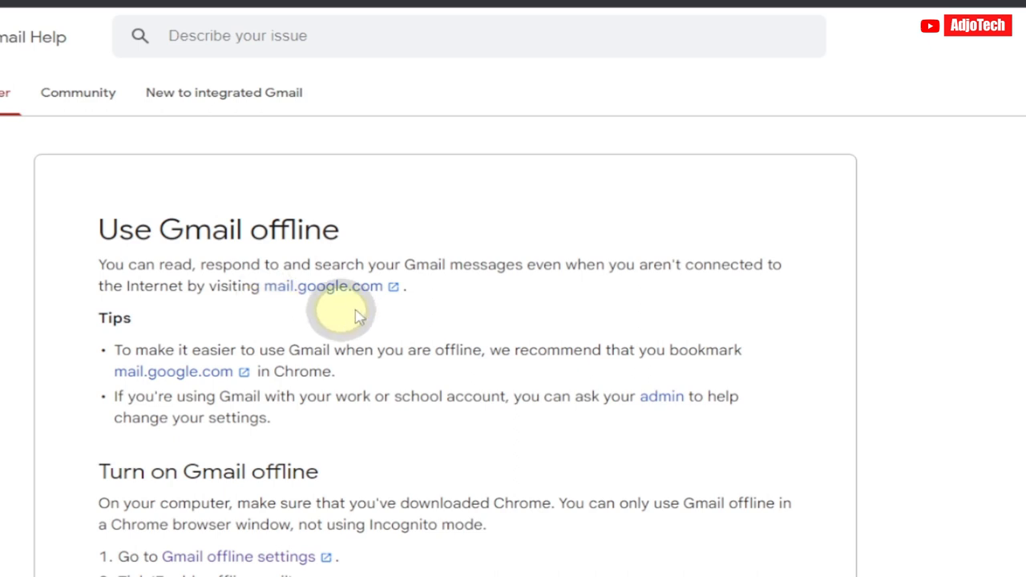
{"action": "mouse_move", "coordinate": [269, 311]}
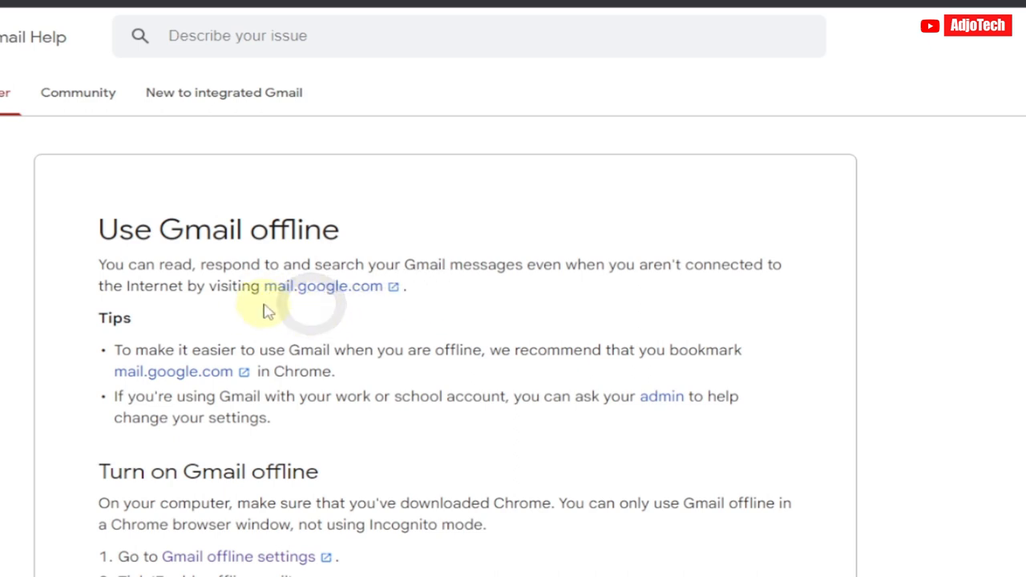